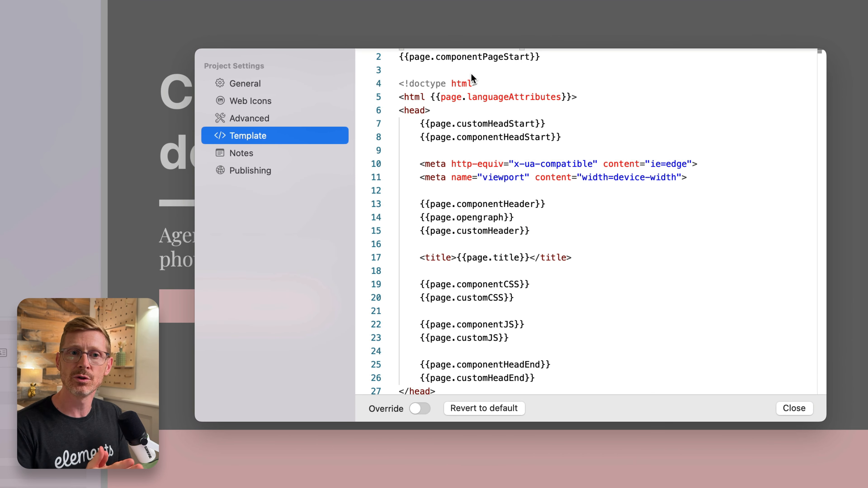
{"action": "mouse_move", "coordinate": [582, 25]}
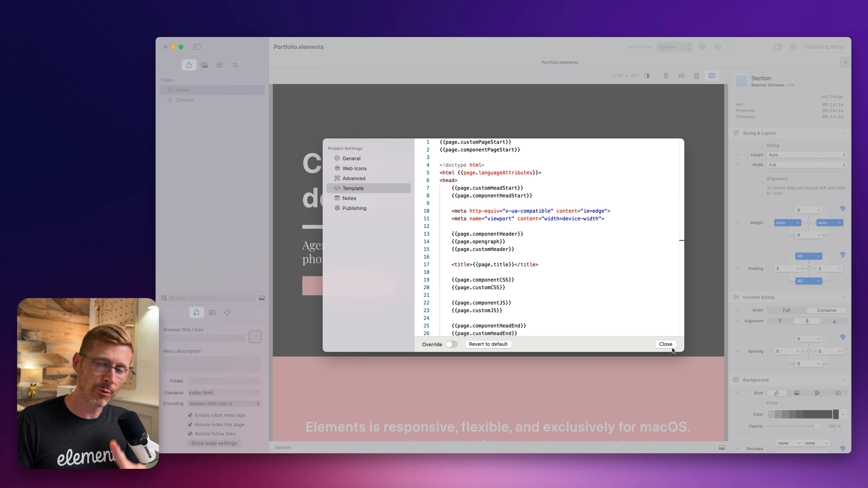
- Browse the home page's JS, Page Start, Head Start and CSS code areas, all still empty
{"action": "left_click", "coordinate": [665, 344]}
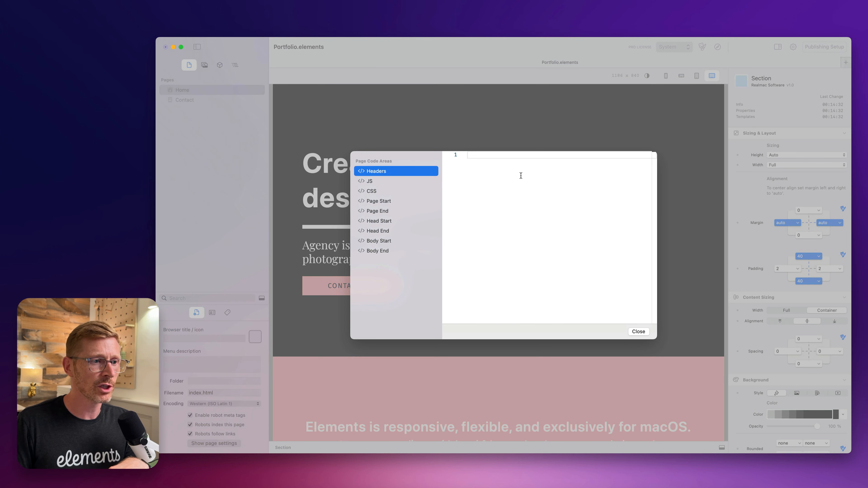
{"action": "left_click", "coordinate": [369, 181]}
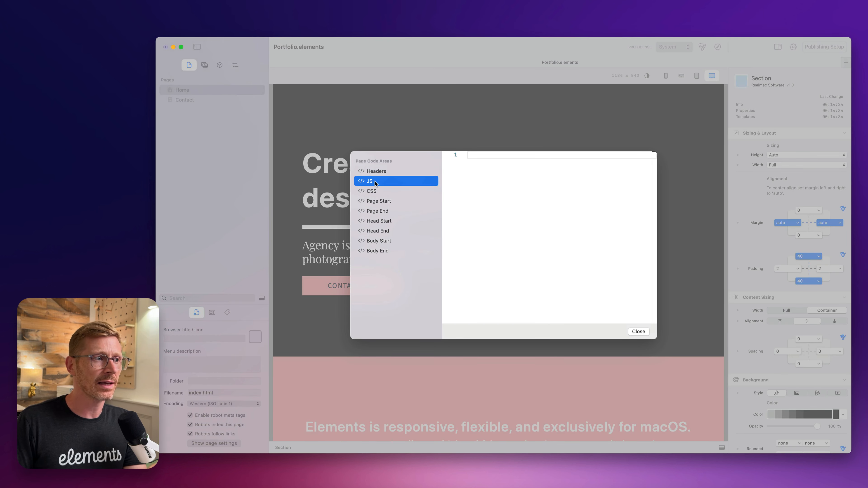
{"action": "left_click", "coordinate": [378, 200]}
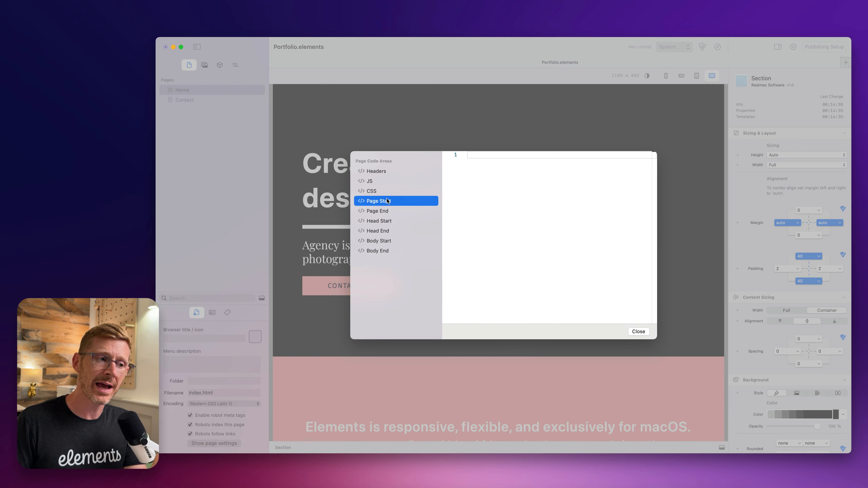
{"action": "left_click", "coordinate": [379, 220]}
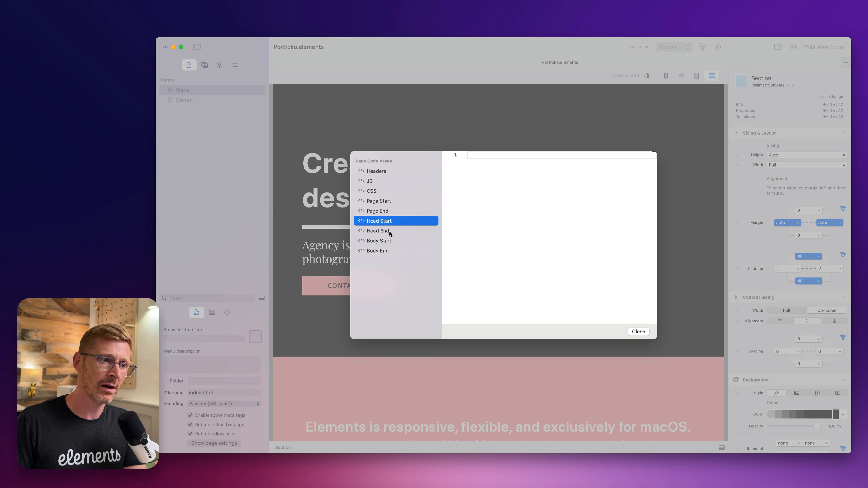
{"action": "left_click", "coordinate": [367, 181]}
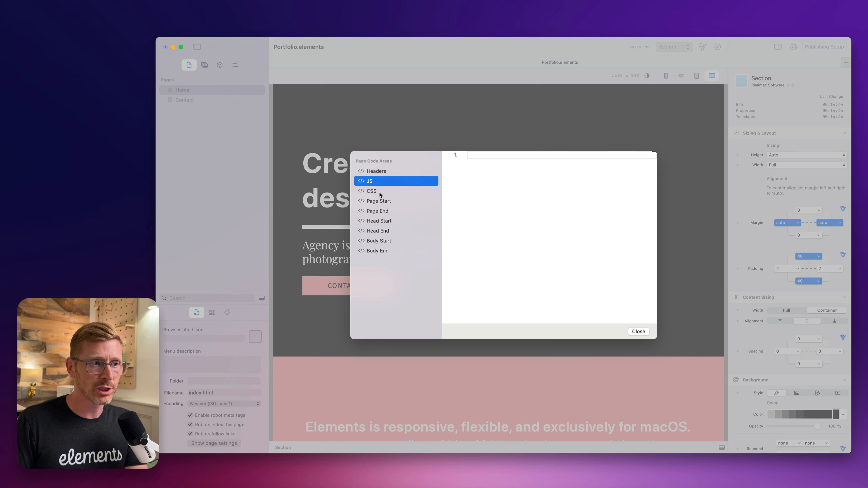
{"action": "left_click", "coordinate": [372, 190]}
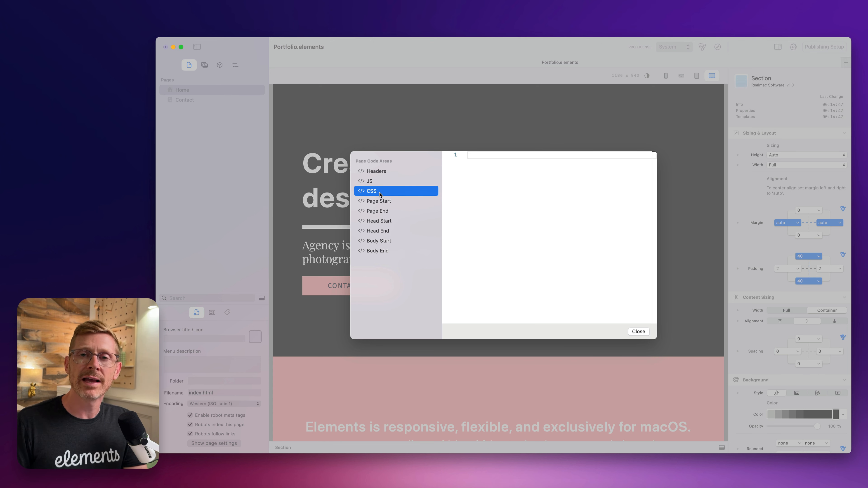
- Drag snowfall.js from the desktop into a scripts folder in the project resources
{"action": "left_click", "coordinate": [638, 330]}
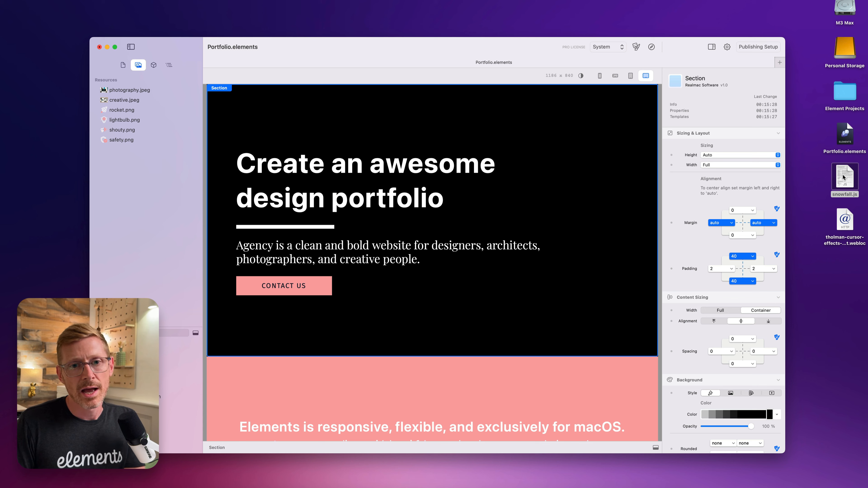
{"action": "left_click_drag", "start_coordinate": [844, 180], "coordinate": [168, 90]}
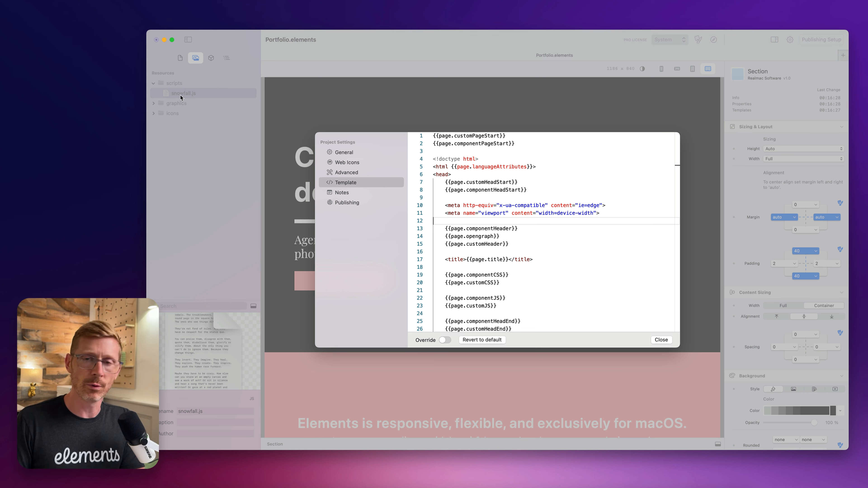
{"action": "mouse_move", "coordinate": [188, 98]}
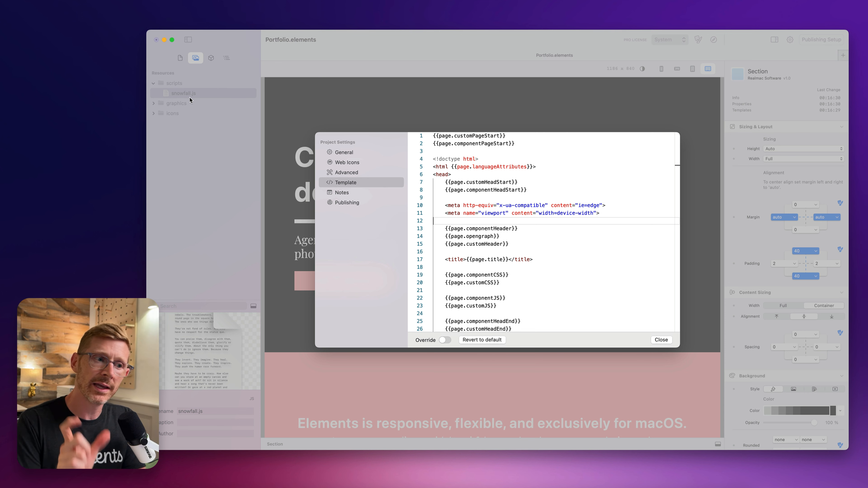
{"action": "mouse_move", "coordinate": [420, 273]}
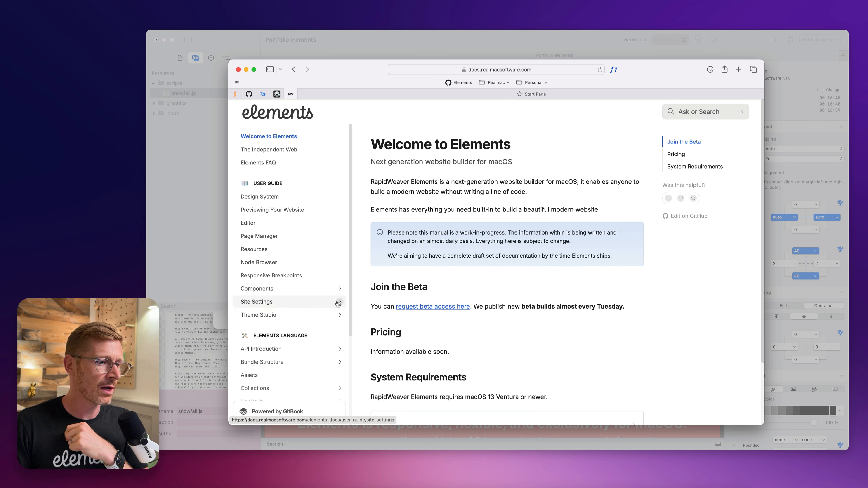
- View the Elements docs Template page with the resourcesPath script example
{"action": "left_click", "coordinate": [256, 302]}
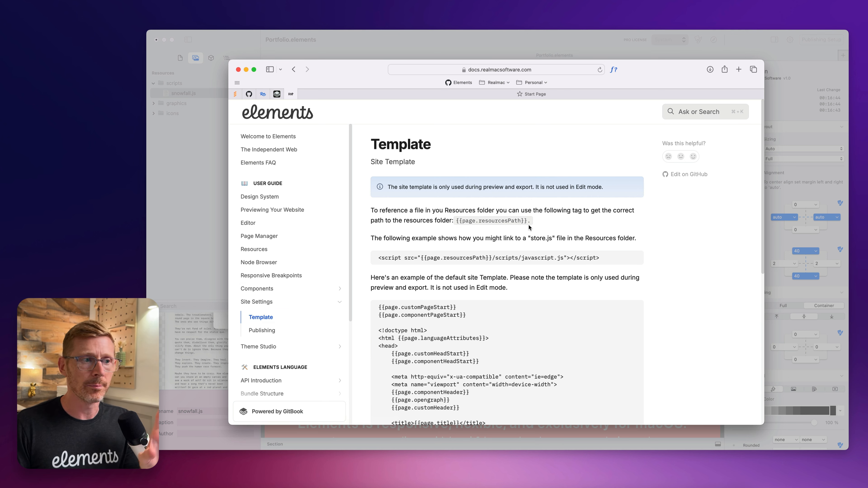
{"action": "mouse_move", "coordinate": [713, 130]}
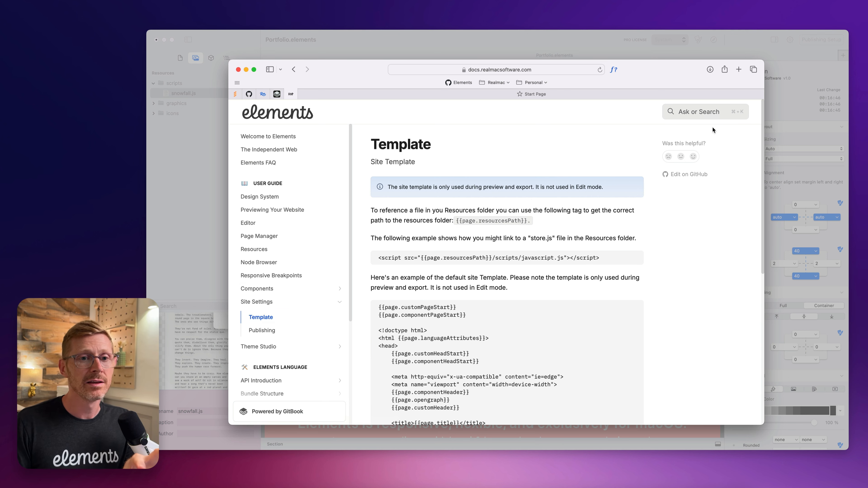
{"action": "mouse_move", "coordinate": [500, 285]}
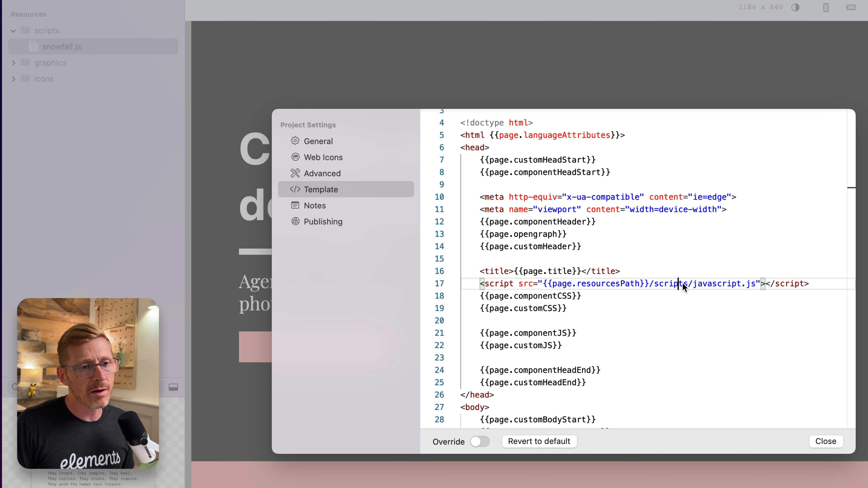
- Adjust the template head's resourcesPath script src to the scripts folder and close settings
{"action": "double_click", "coordinate": [670, 283]}
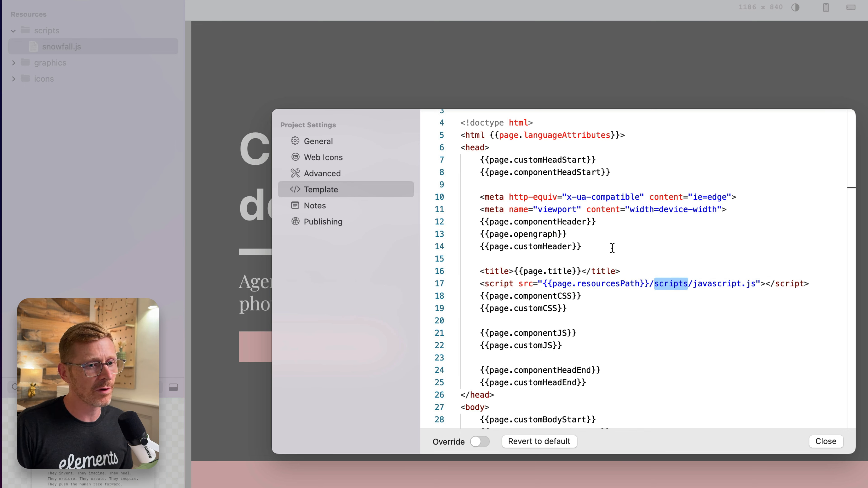
{"action": "left_click", "coordinate": [826, 441]}
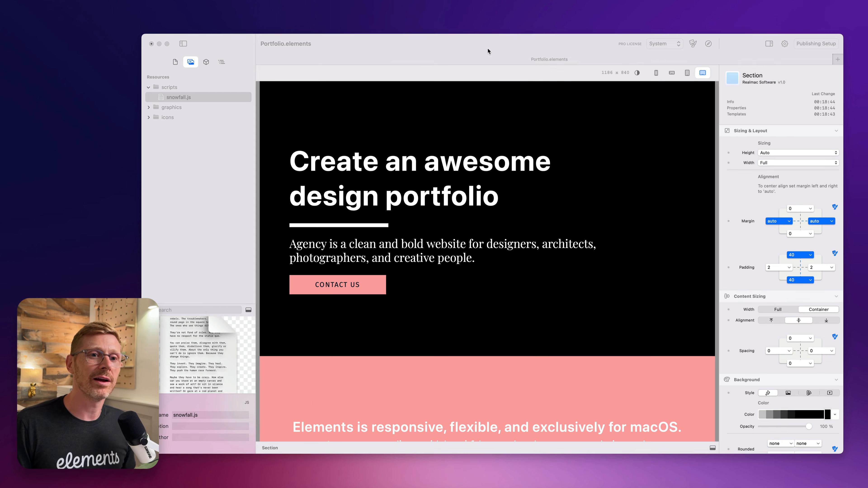
- Bring forward the tholman/cursor-effects GitHub repository in Safari
{"action": "left_click", "coordinate": [179, 97]}
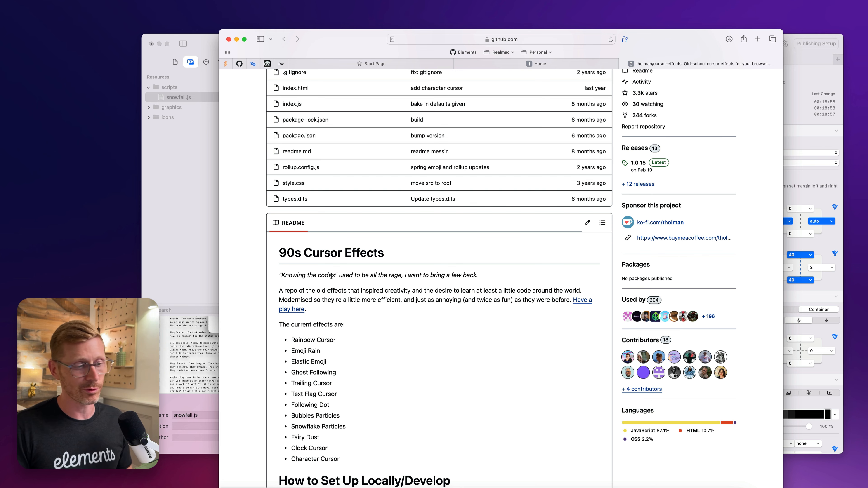
- Read the cursor-effects README usage section, then reopen the Elements project settings
{"action": "scroll", "scroll_direction": "down", "scroll_amount": 3}
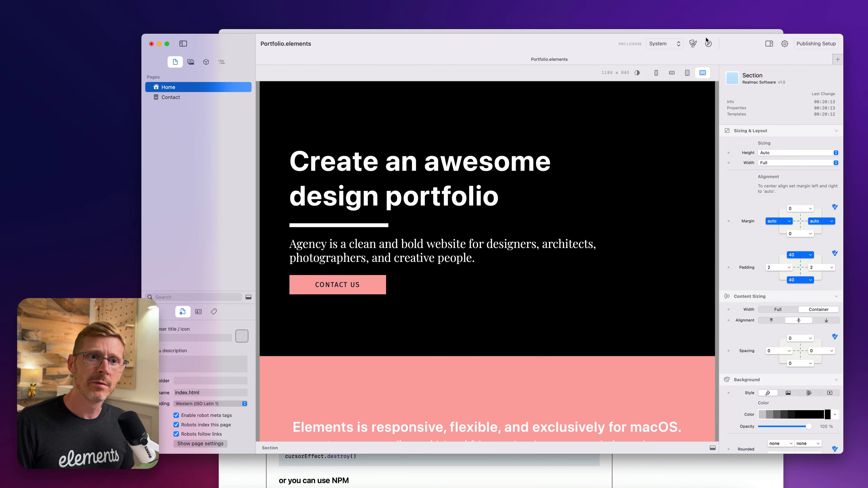
{"action": "left_click", "coordinate": [784, 43]}
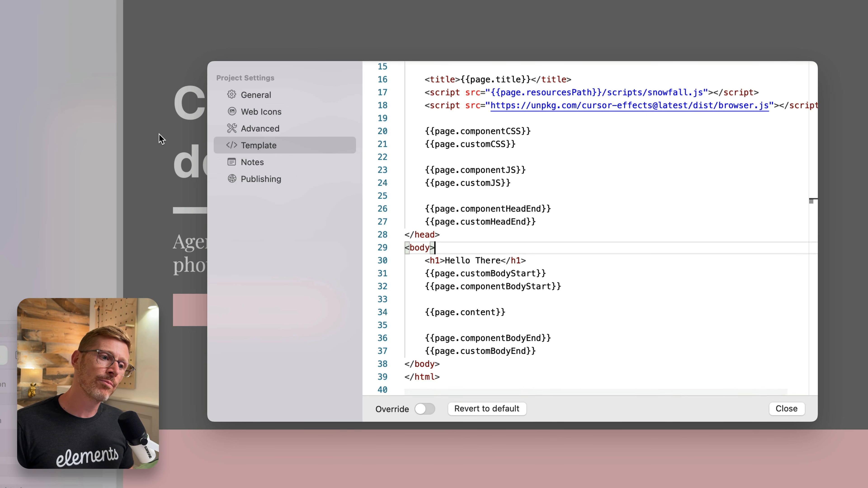
{"action": "mouse_move", "coordinate": [409, 249]}
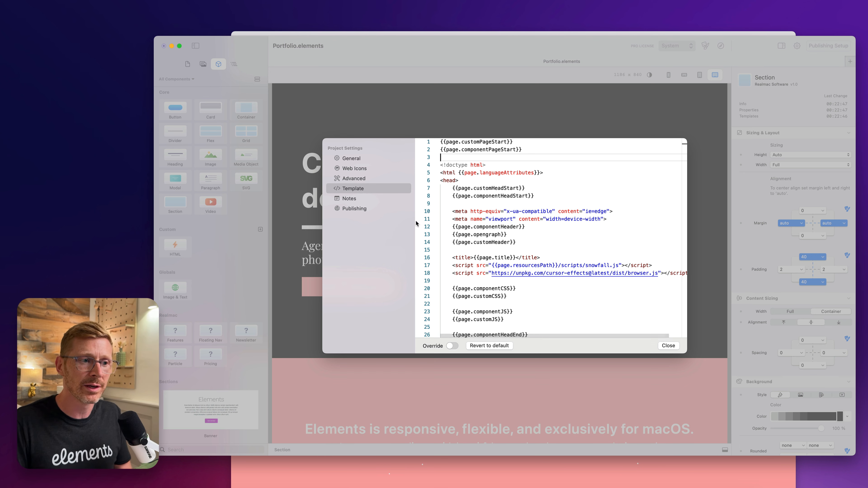
- Finish the <h1>Hello There</h1> template body edit and close project settings
{"action": "scroll", "scroll_direction": "down", "scroll_amount": 3}
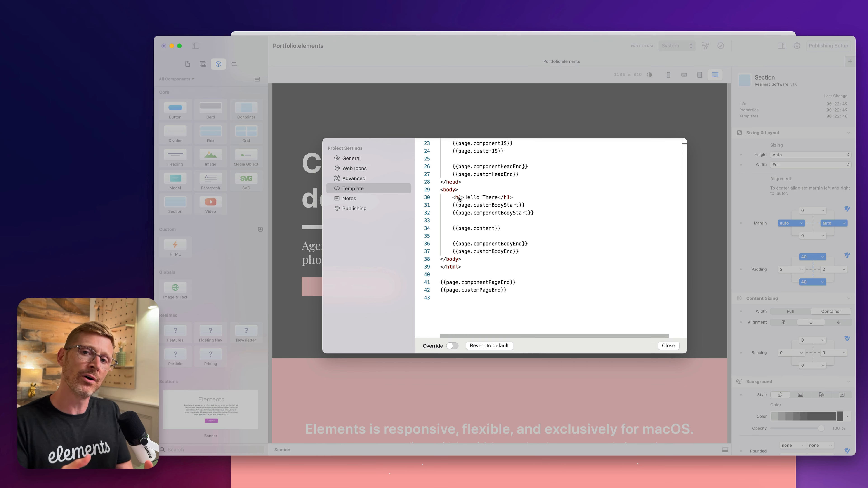
{"action": "left_click", "coordinate": [668, 346]}
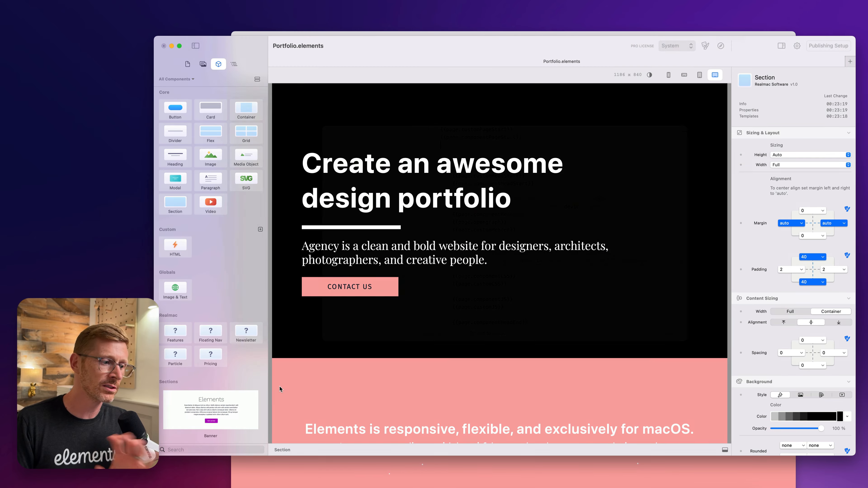
- Check scripts/snowfall.js in Resources, then return to the Pages list
{"action": "left_click", "coordinate": [202, 64]}
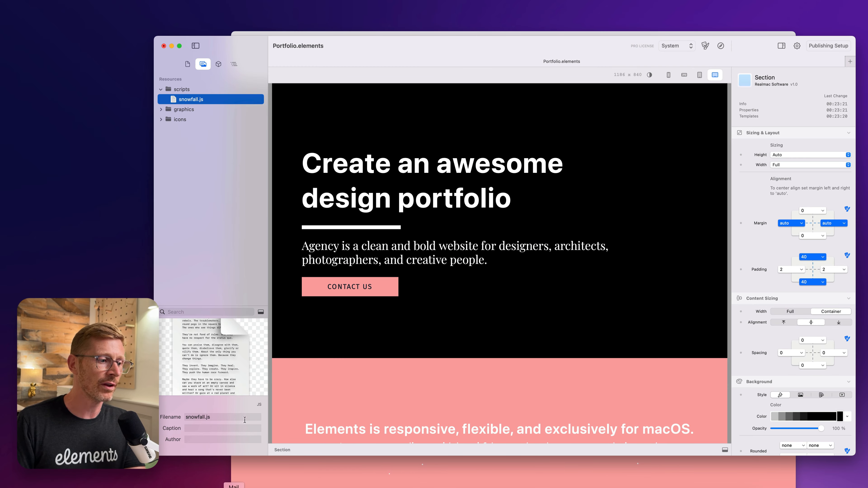
{"action": "left_click", "coordinate": [188, 64]}
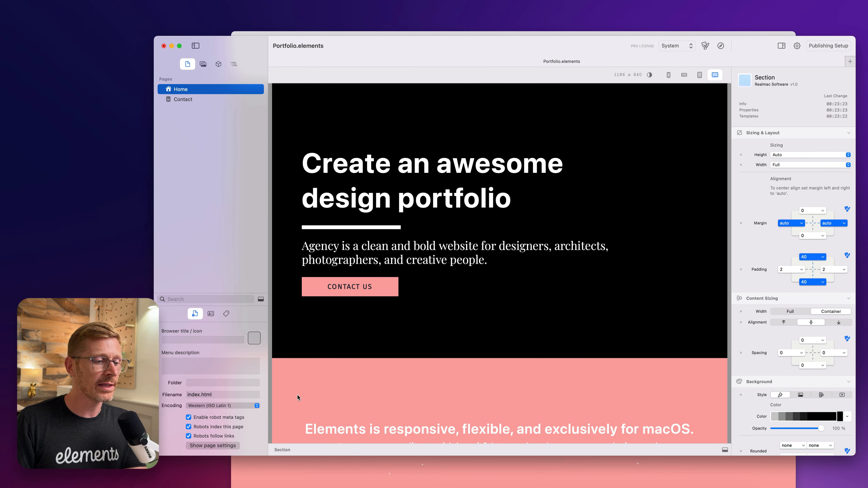